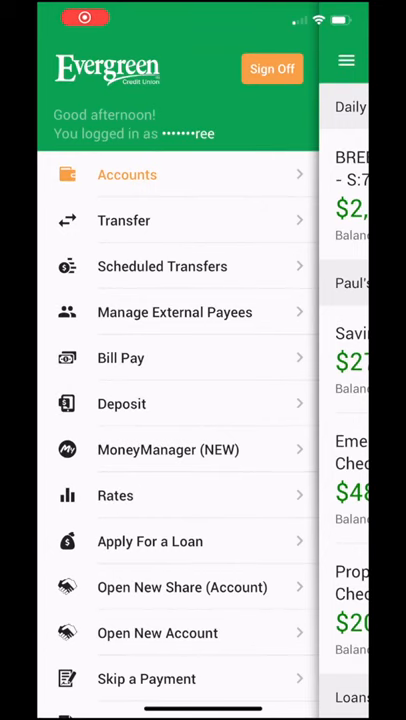
- Choose Add Additional User from the side menu to reach the blank user information form
scroll(down, 3)
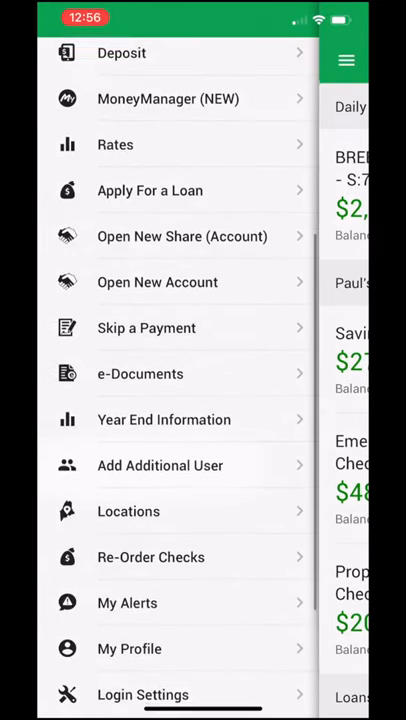
click(160, 466)
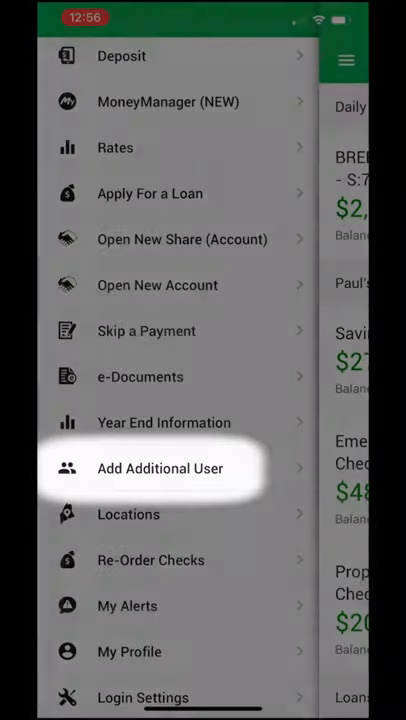
click(160, 468)
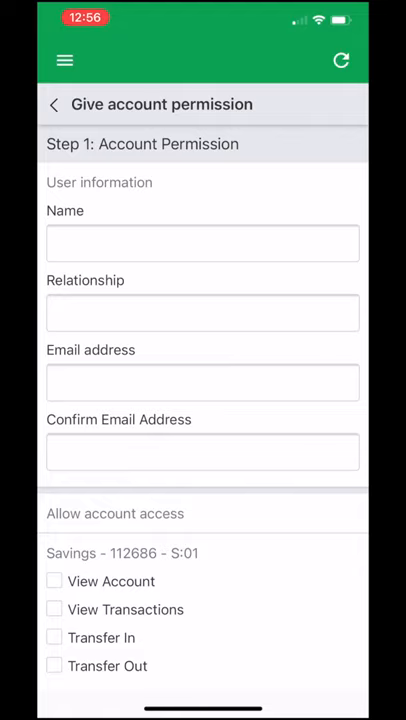
click(202, 244)
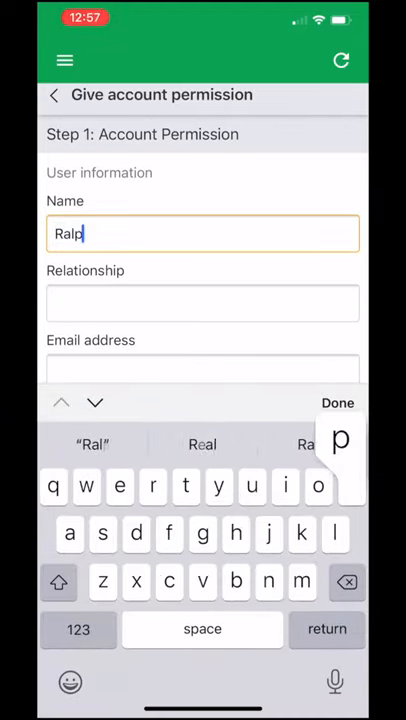
text(h)
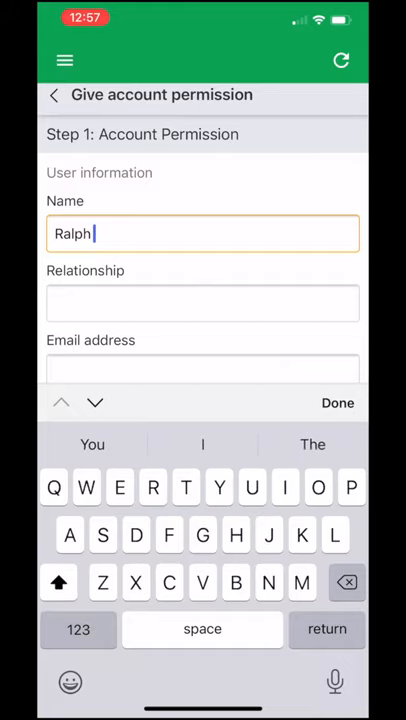
text(Smith)
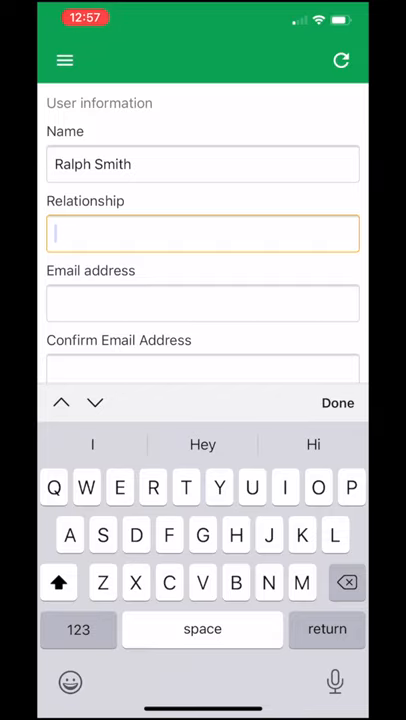
text(Employee)
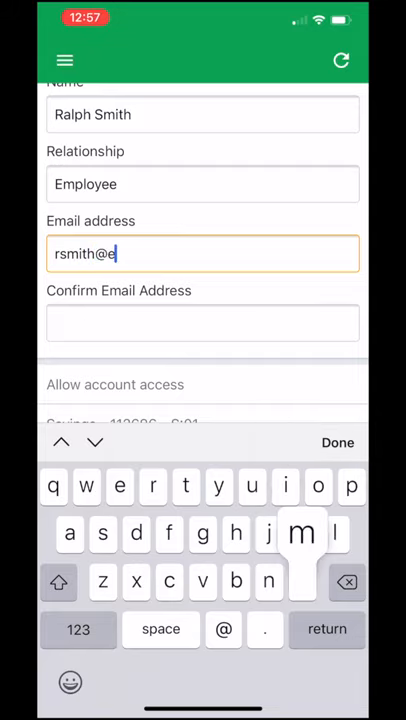
text(mail.com)
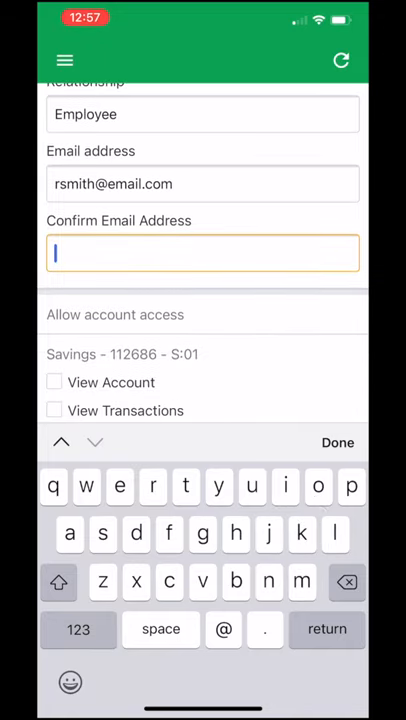
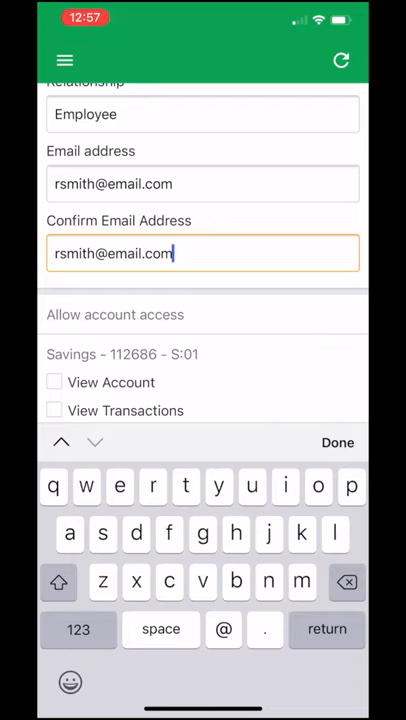
- Grant View Account and View Transactions access on the Savings account and continue to transfers
scroll(down, 3)
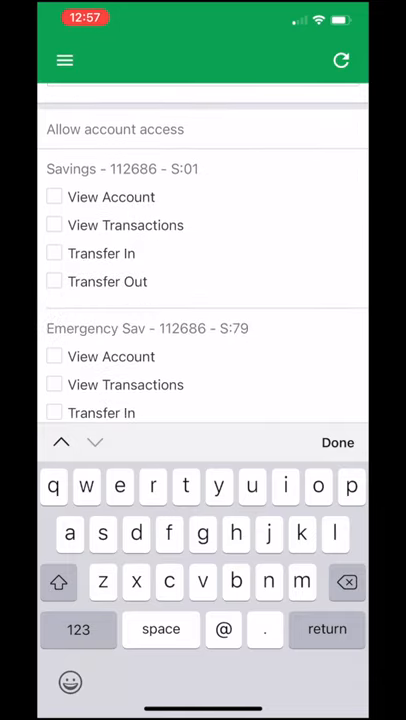
click(54, 196)
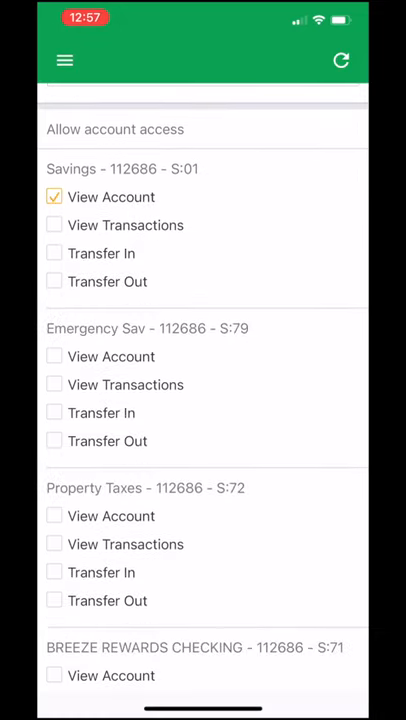
click(54, 224)
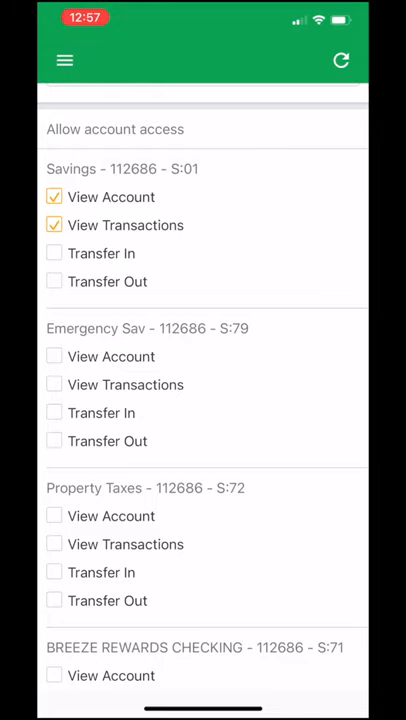
scroll(down, 3)
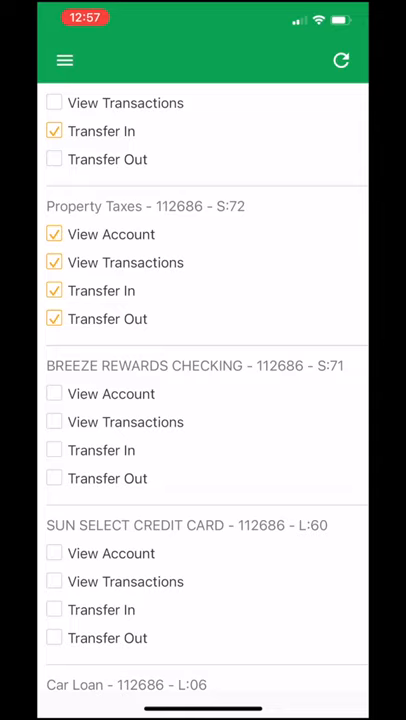
scroll(down, 3)
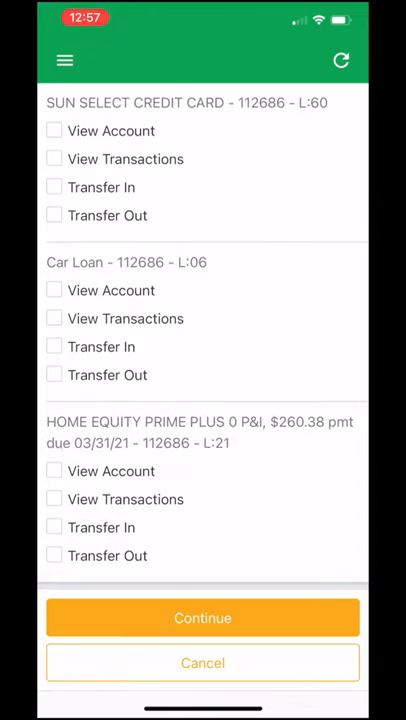
click(204, 616)
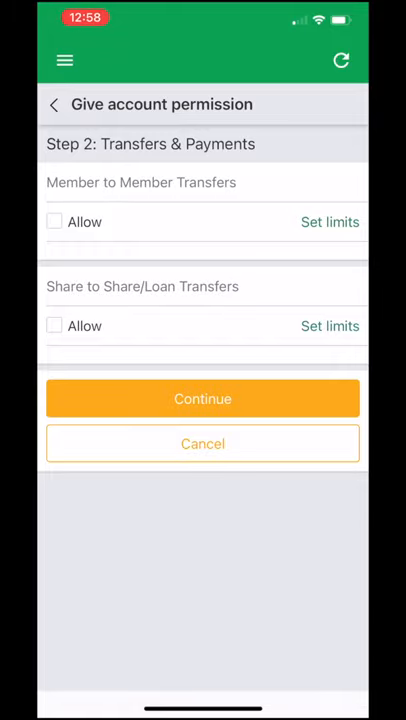
- Allow member-to-member transfers with a 1000.00 per-transfer limit and continue to additional permissions
click(54, 220)
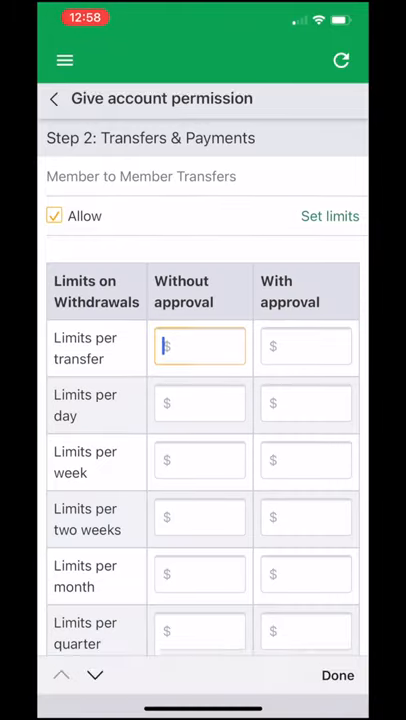
text(1000.00)
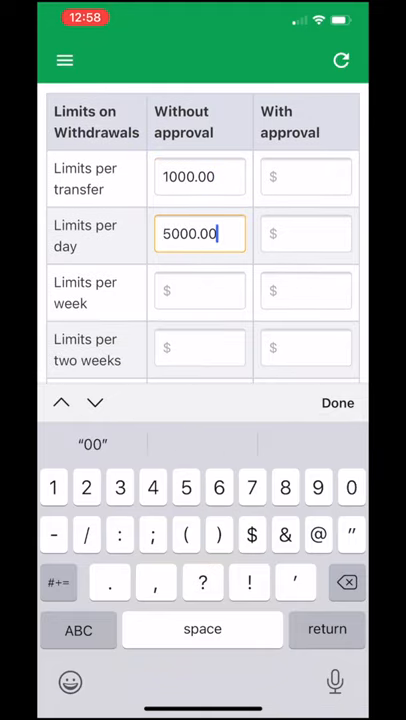
scroll(down, 3)
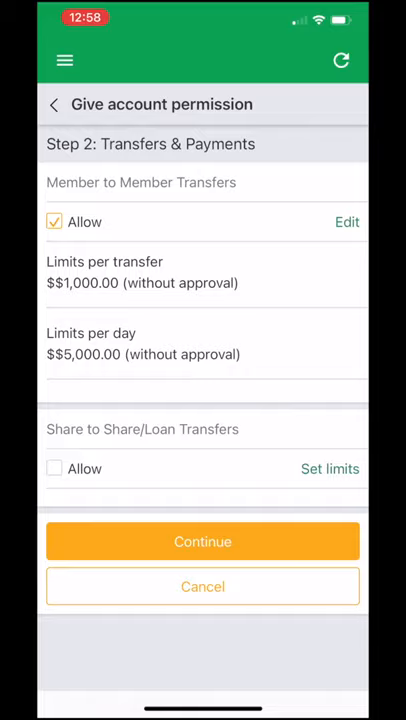
click(202, 540)
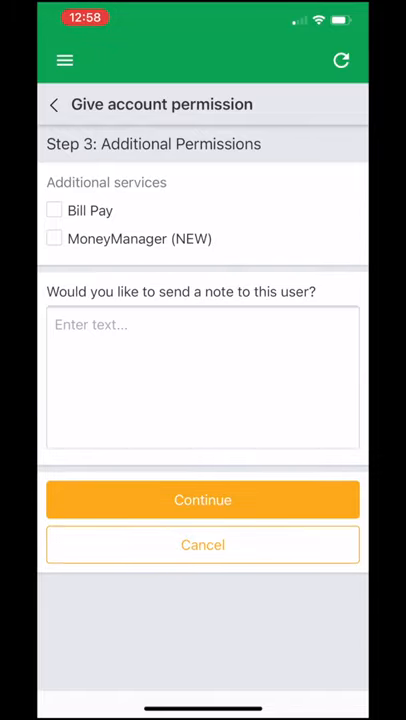
- Grant Bill Pay and MoneyManager access with a note to Ralph, reaching the confirmation summary
click(54, 210)
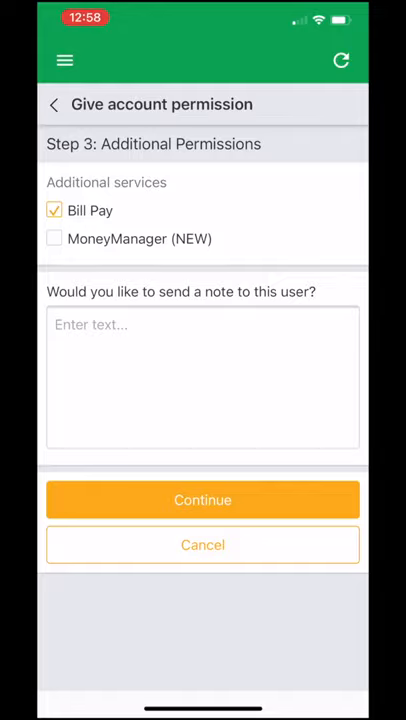
click(54, 238)
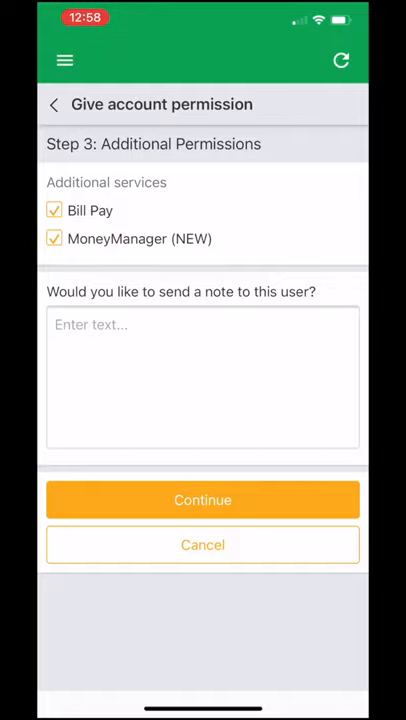
text(Ralph - I am giving)
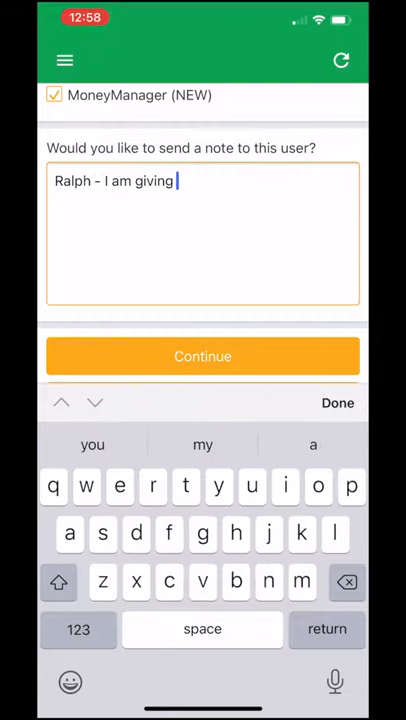
text(you access to a few important accounts.)
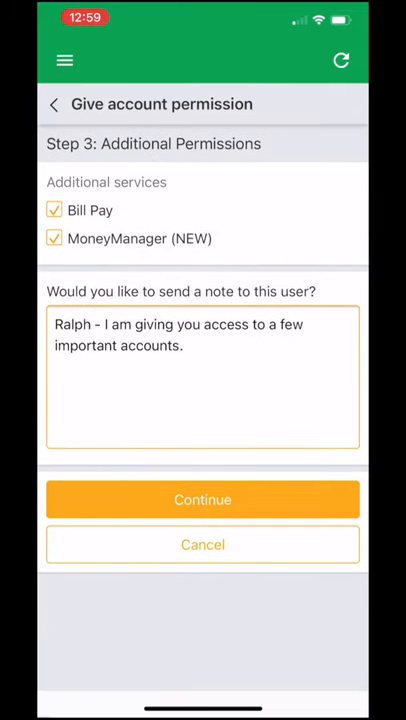
click(204, 500)
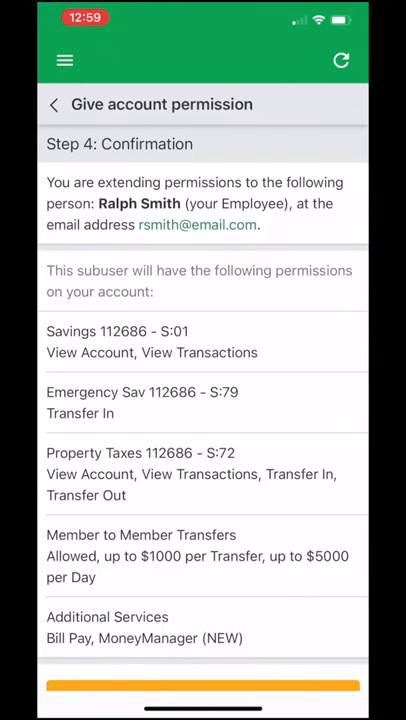
scroll(down, 3)
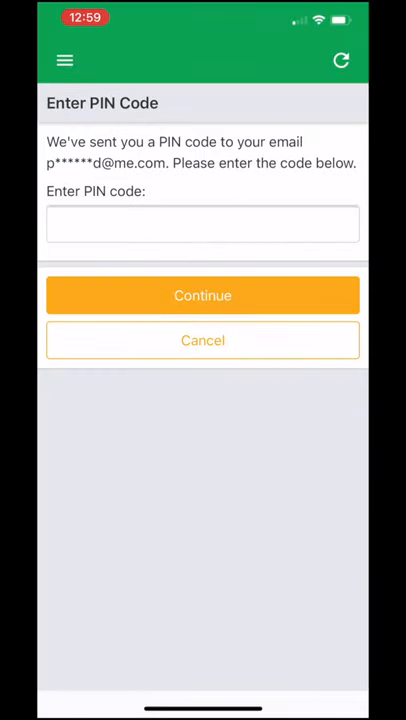
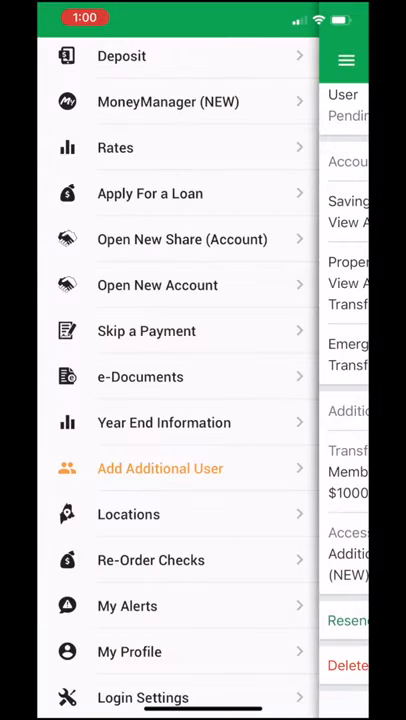
scroll(down, 3)
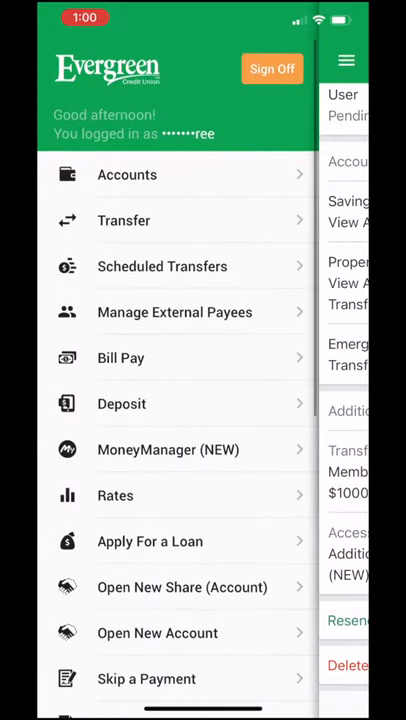
click(272, 68)
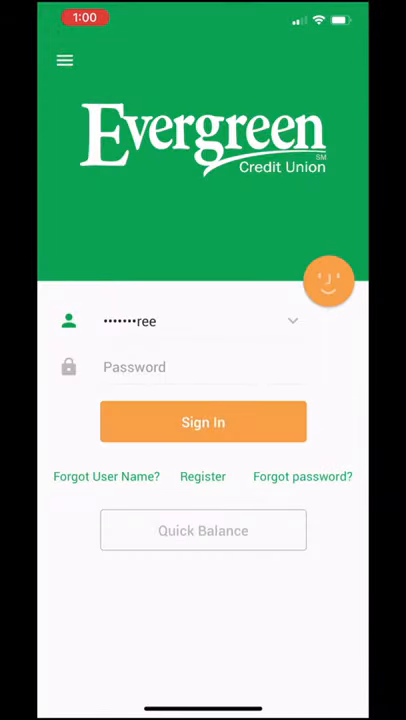